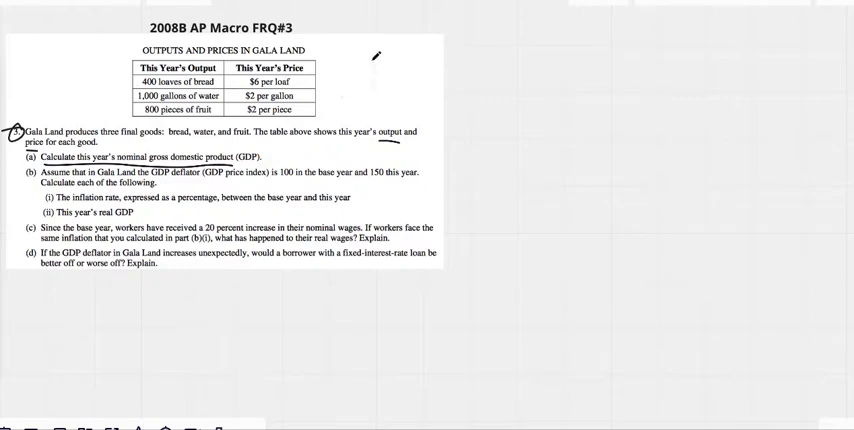
pyautogui.write('GD')
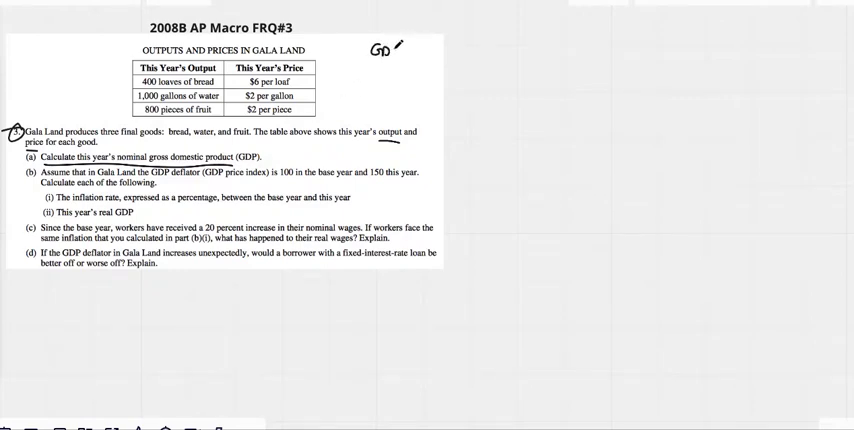
pyautogui.write('NGDP')
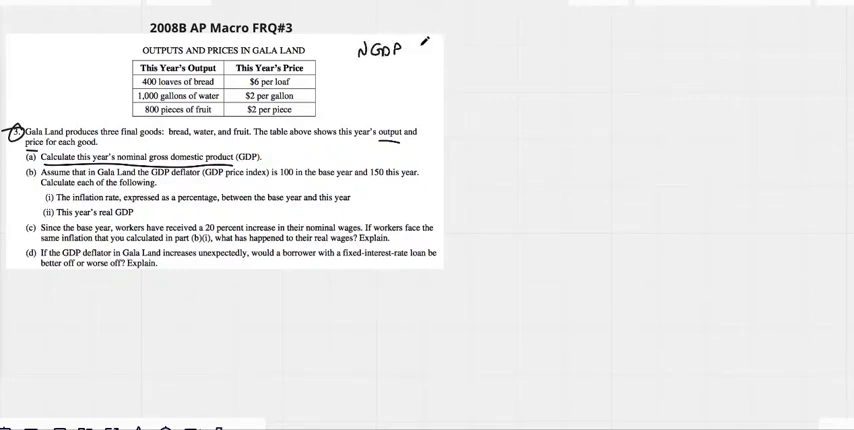
pyautogui.write('PxQ')
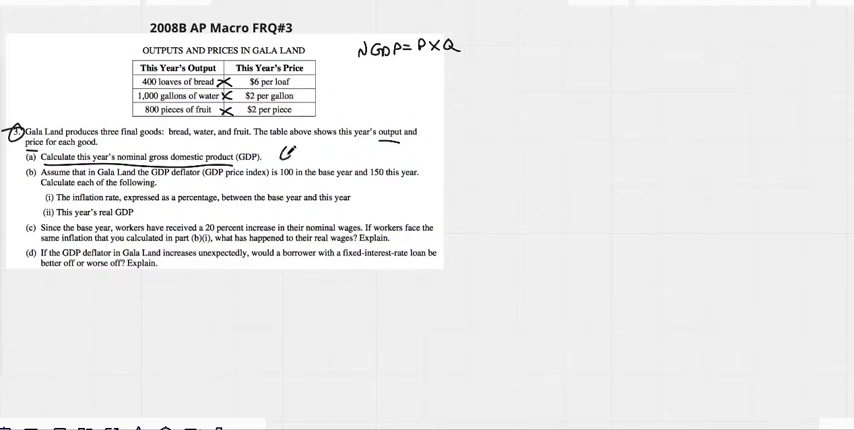
pyautogui.write('6000')
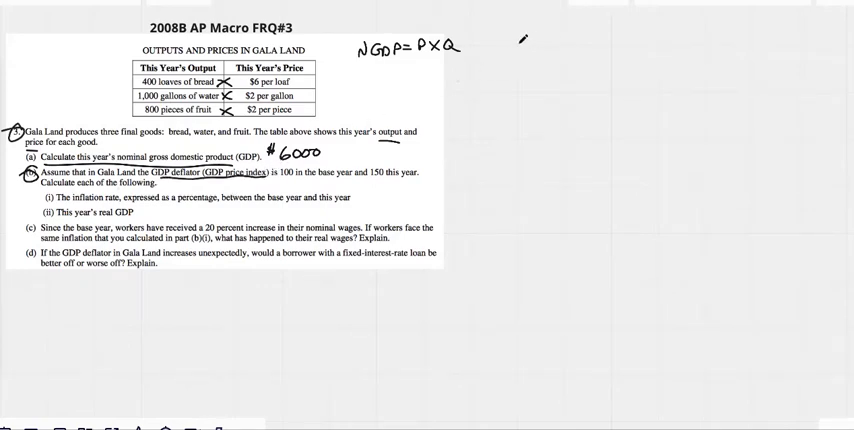
pyautogui.write('Deflator')
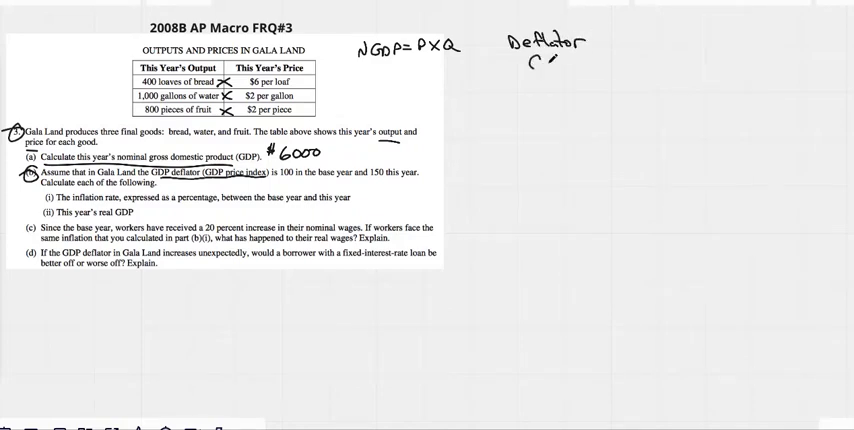
pyautogui.write('CDI')
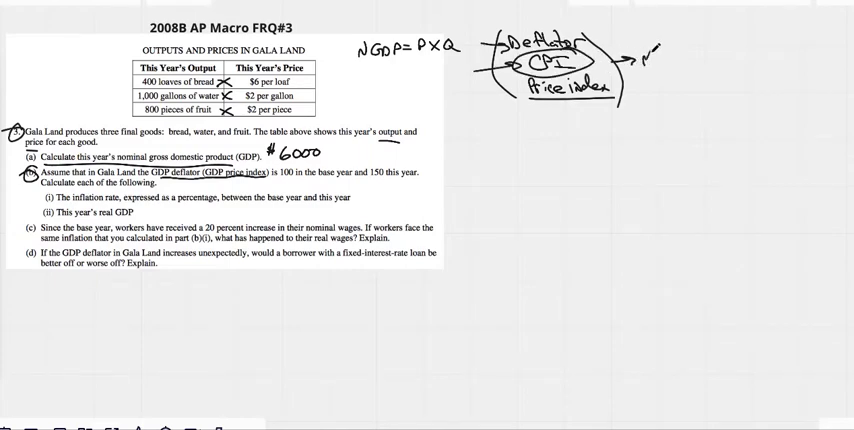
pyautogui.write('Market Basket')
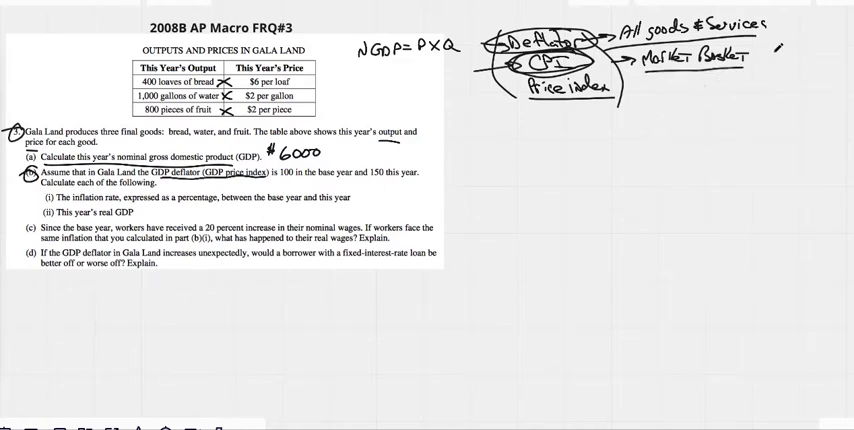
pyautogui.write('Spec')
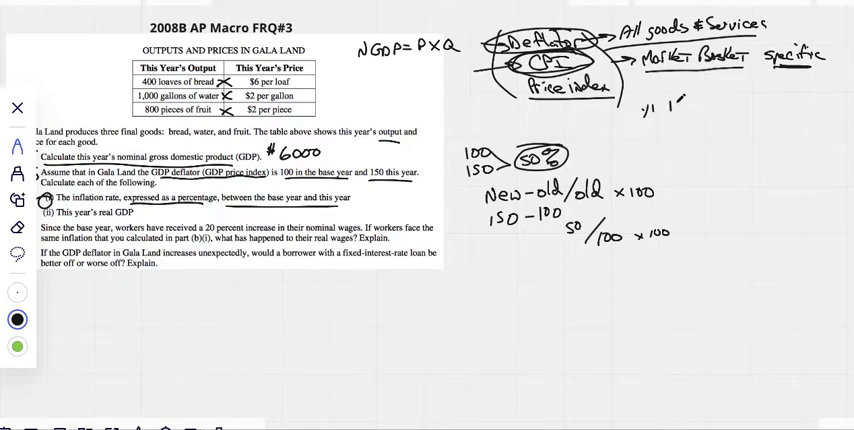
pyautogui.write('100')
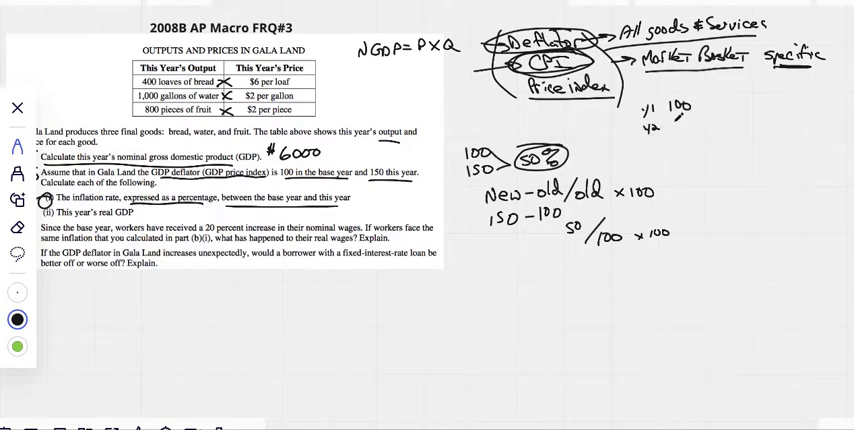
pyautogui.write('150')
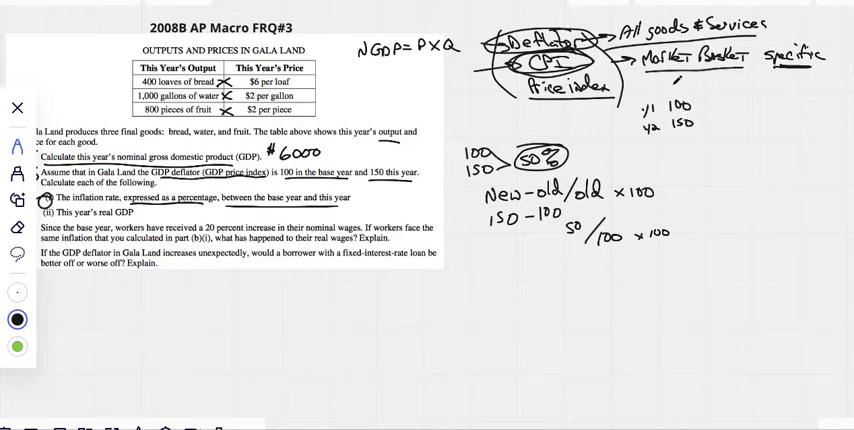
pyautogui.write('CPI')
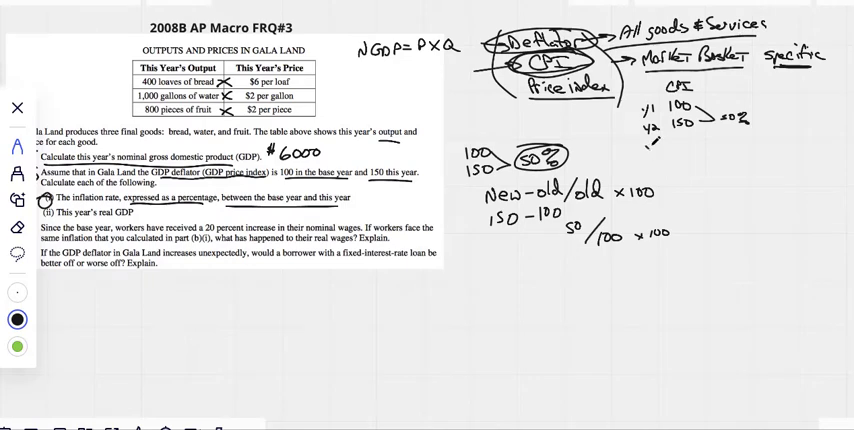
pyautogui.write('y3 1%')
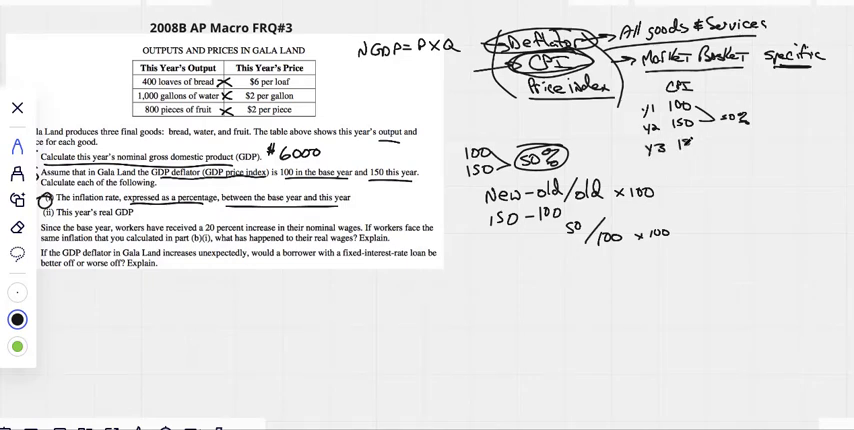
pyautogui.write('155')
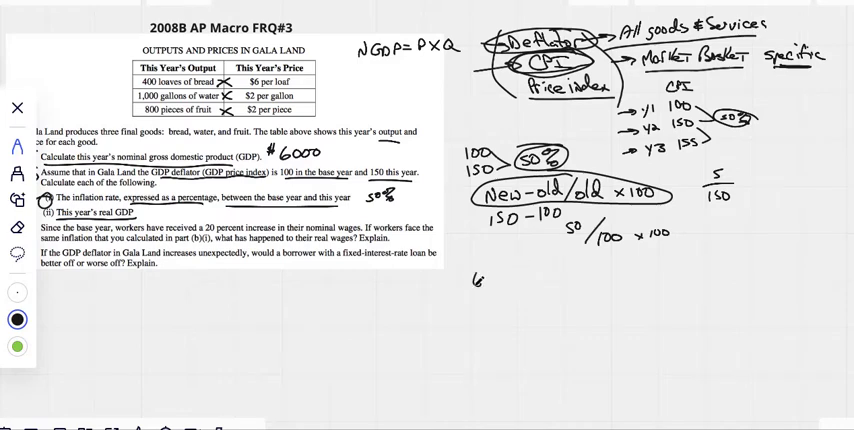
pyautogui.write('6000')
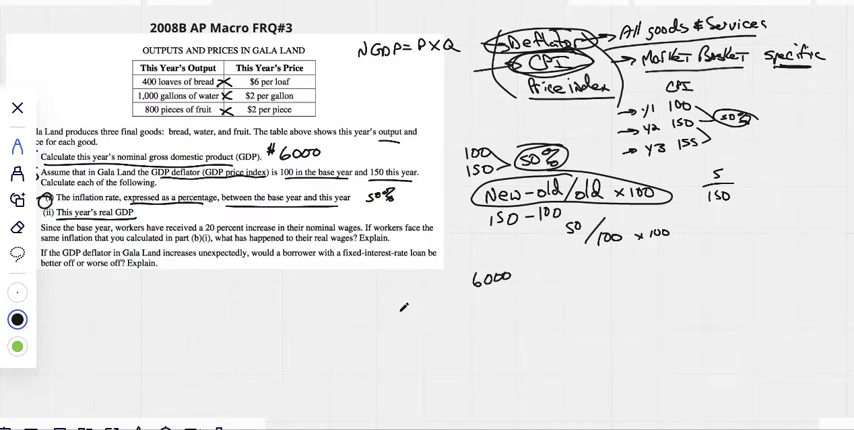
pyautogui.write('NGDP')
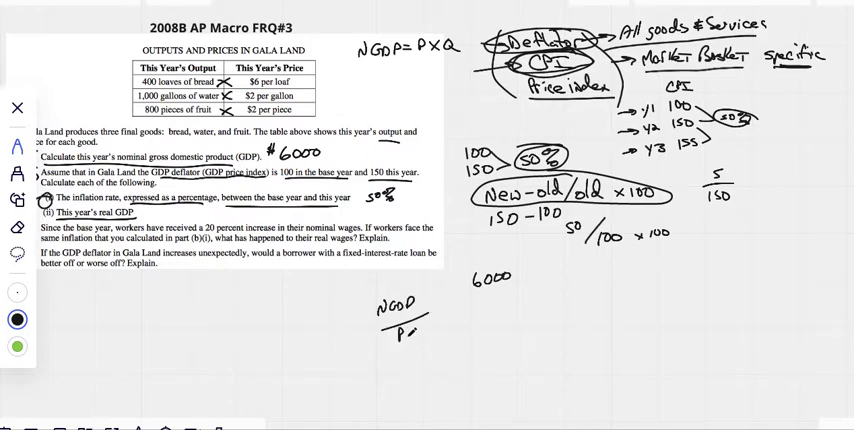
pyautogui.write('Price in')
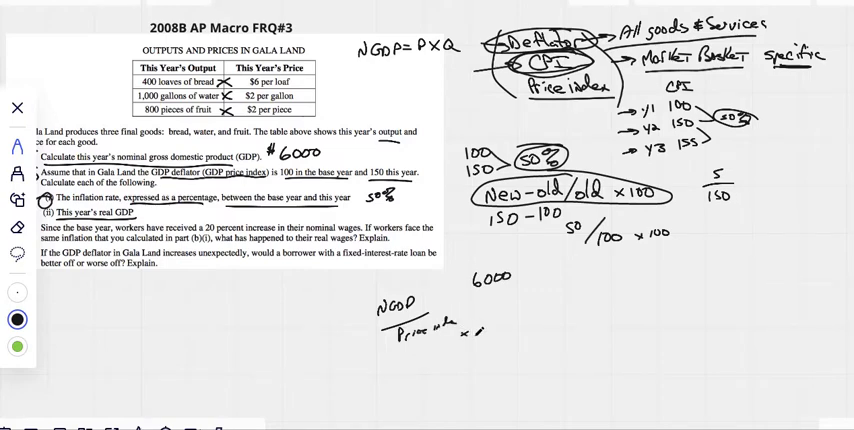
pyautogui.write('×100 =')
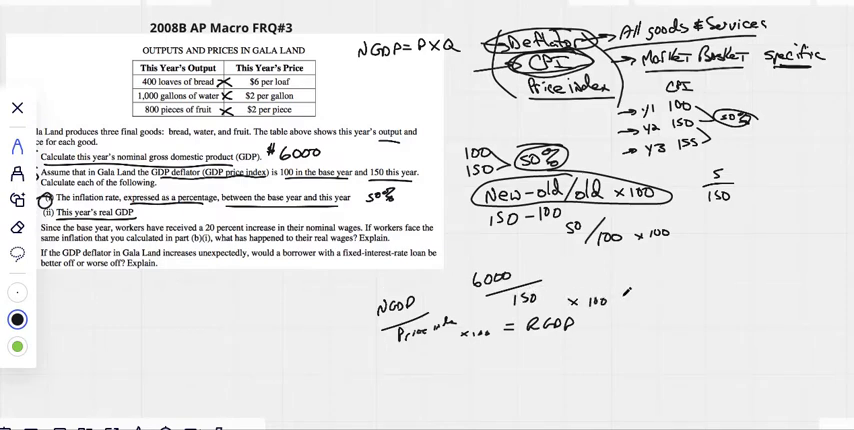
pyautogui.write('= 4800')
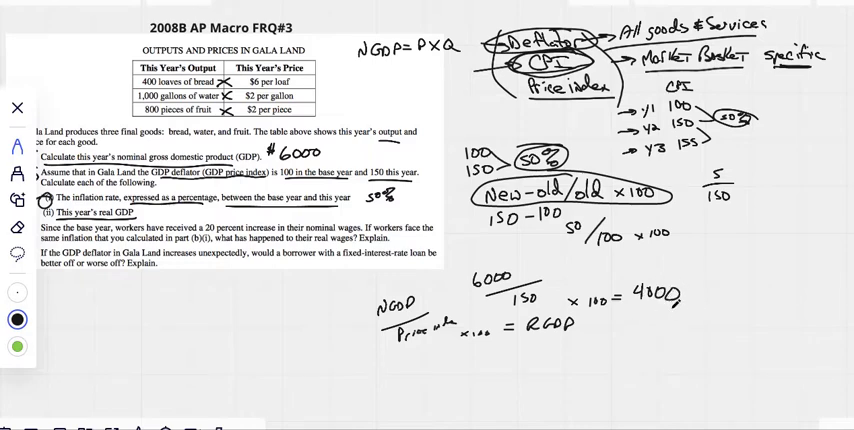